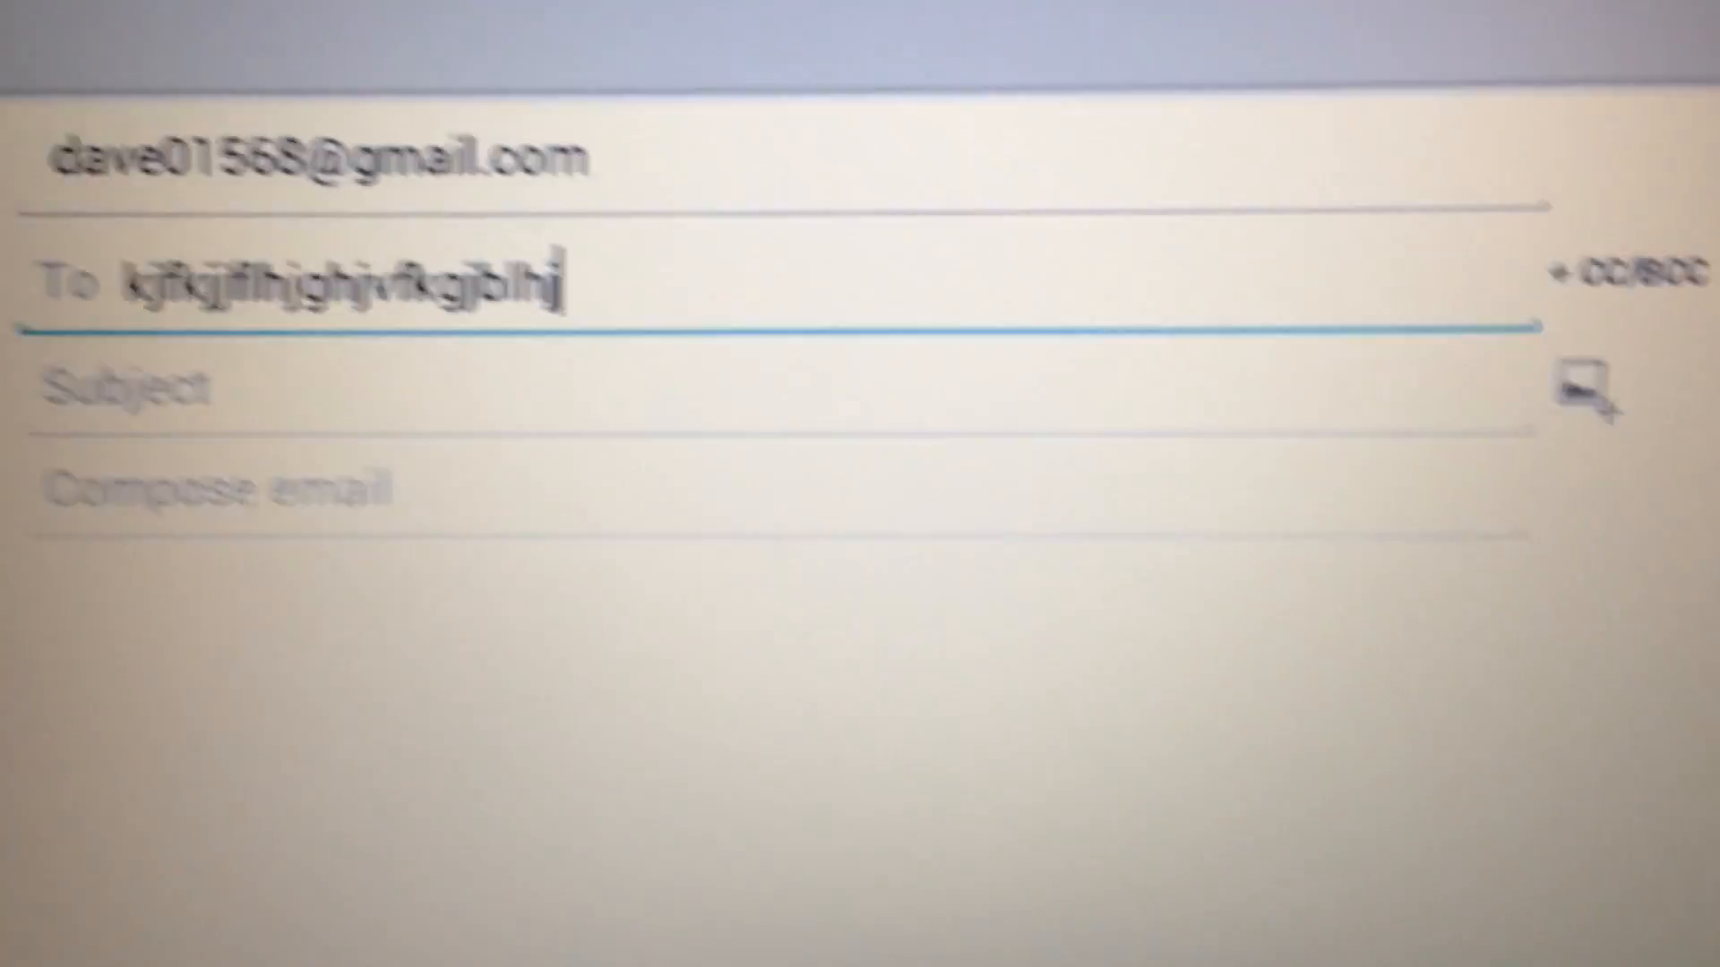
Finish typing '@' in the recipient, exit compose via Escape saving the draft, and go to the home screen.
{"action": "type", "text": "@"}
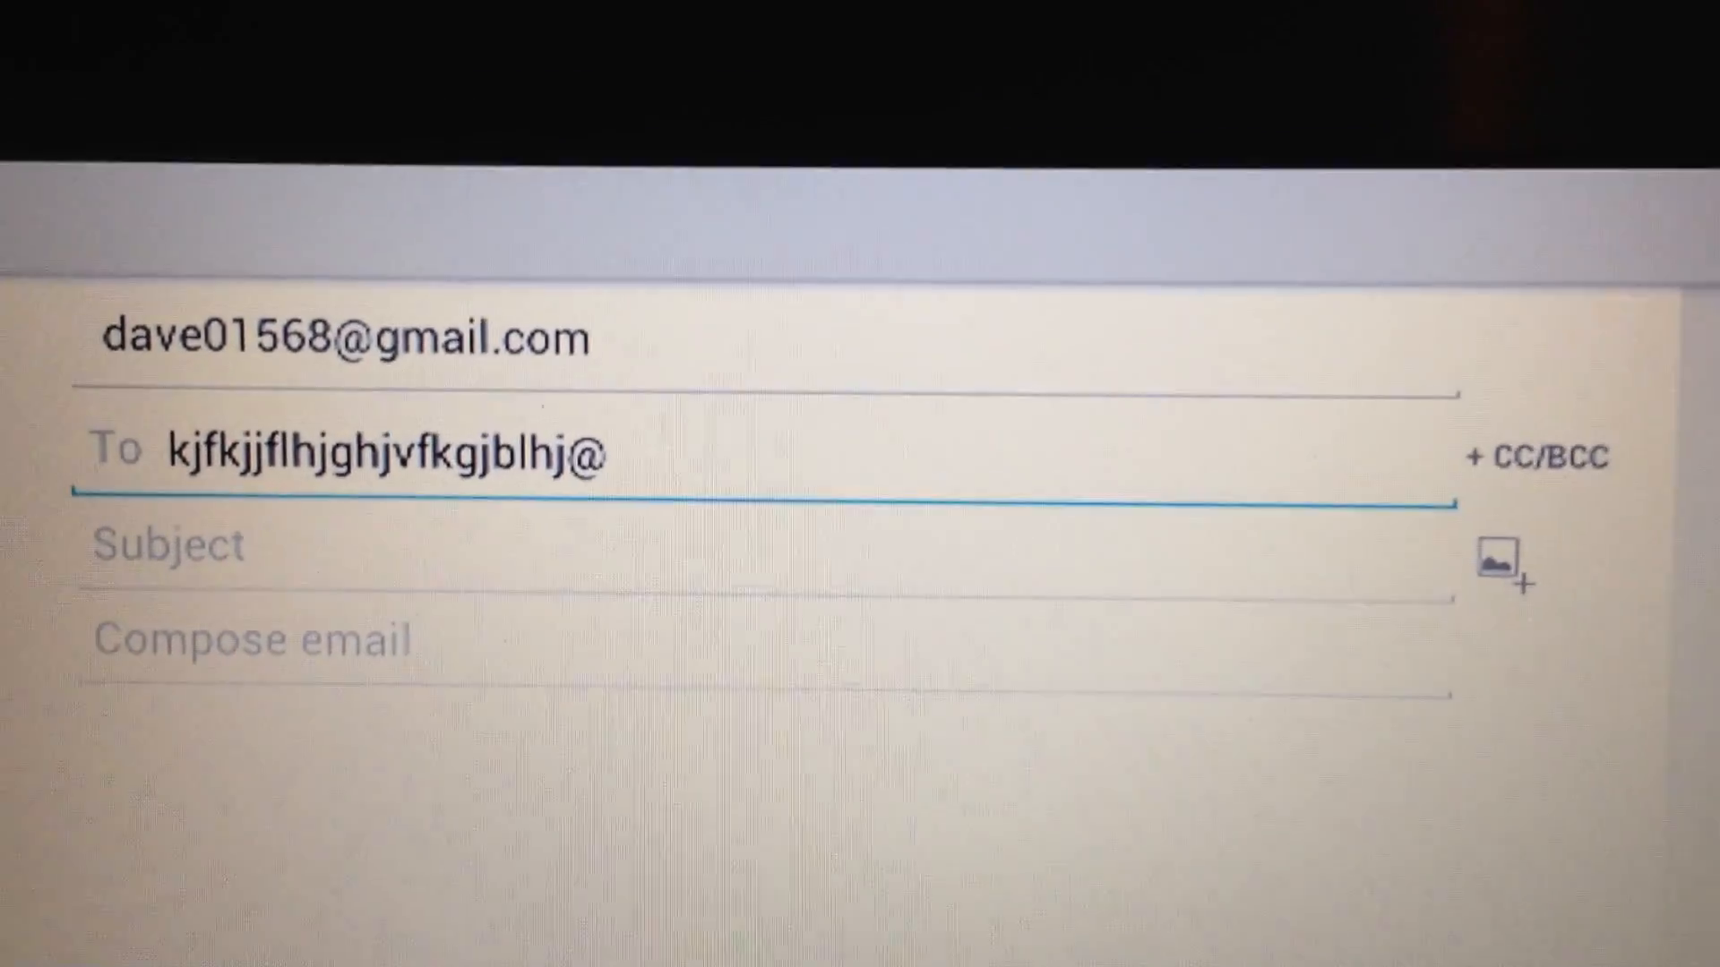
{"action": "scroll", "scroll_direction": "up", "scroll_amount": 3}
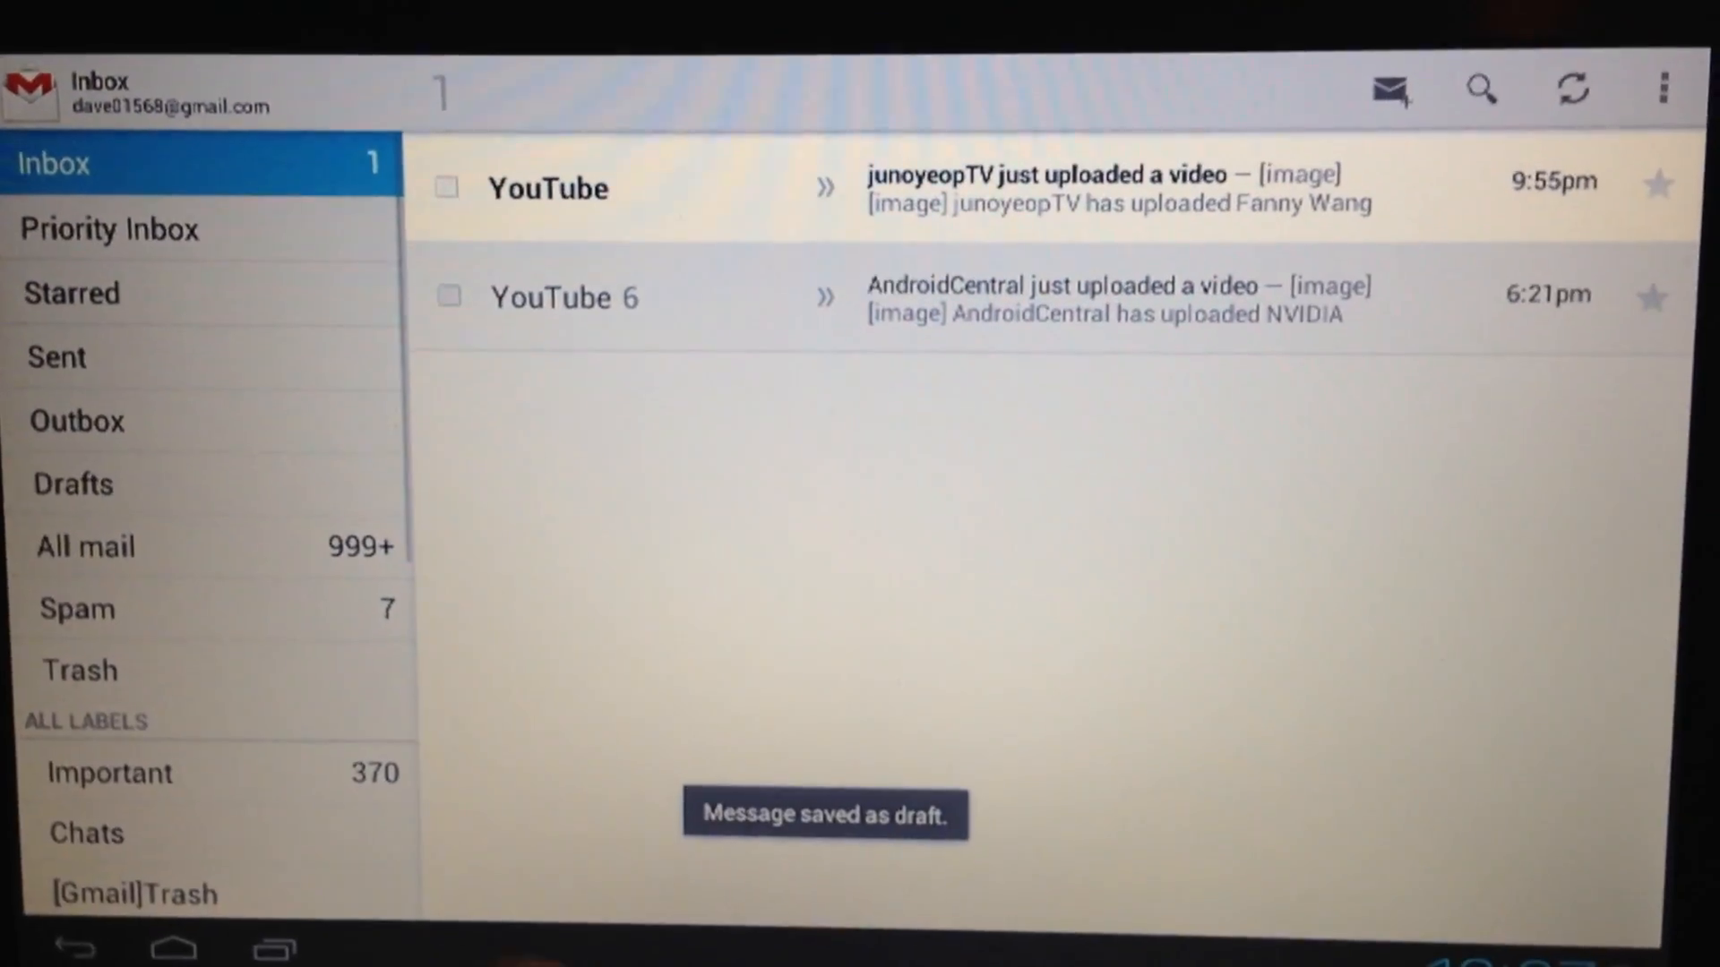
{"action": "left_click", "coordinate": [222, 935]}
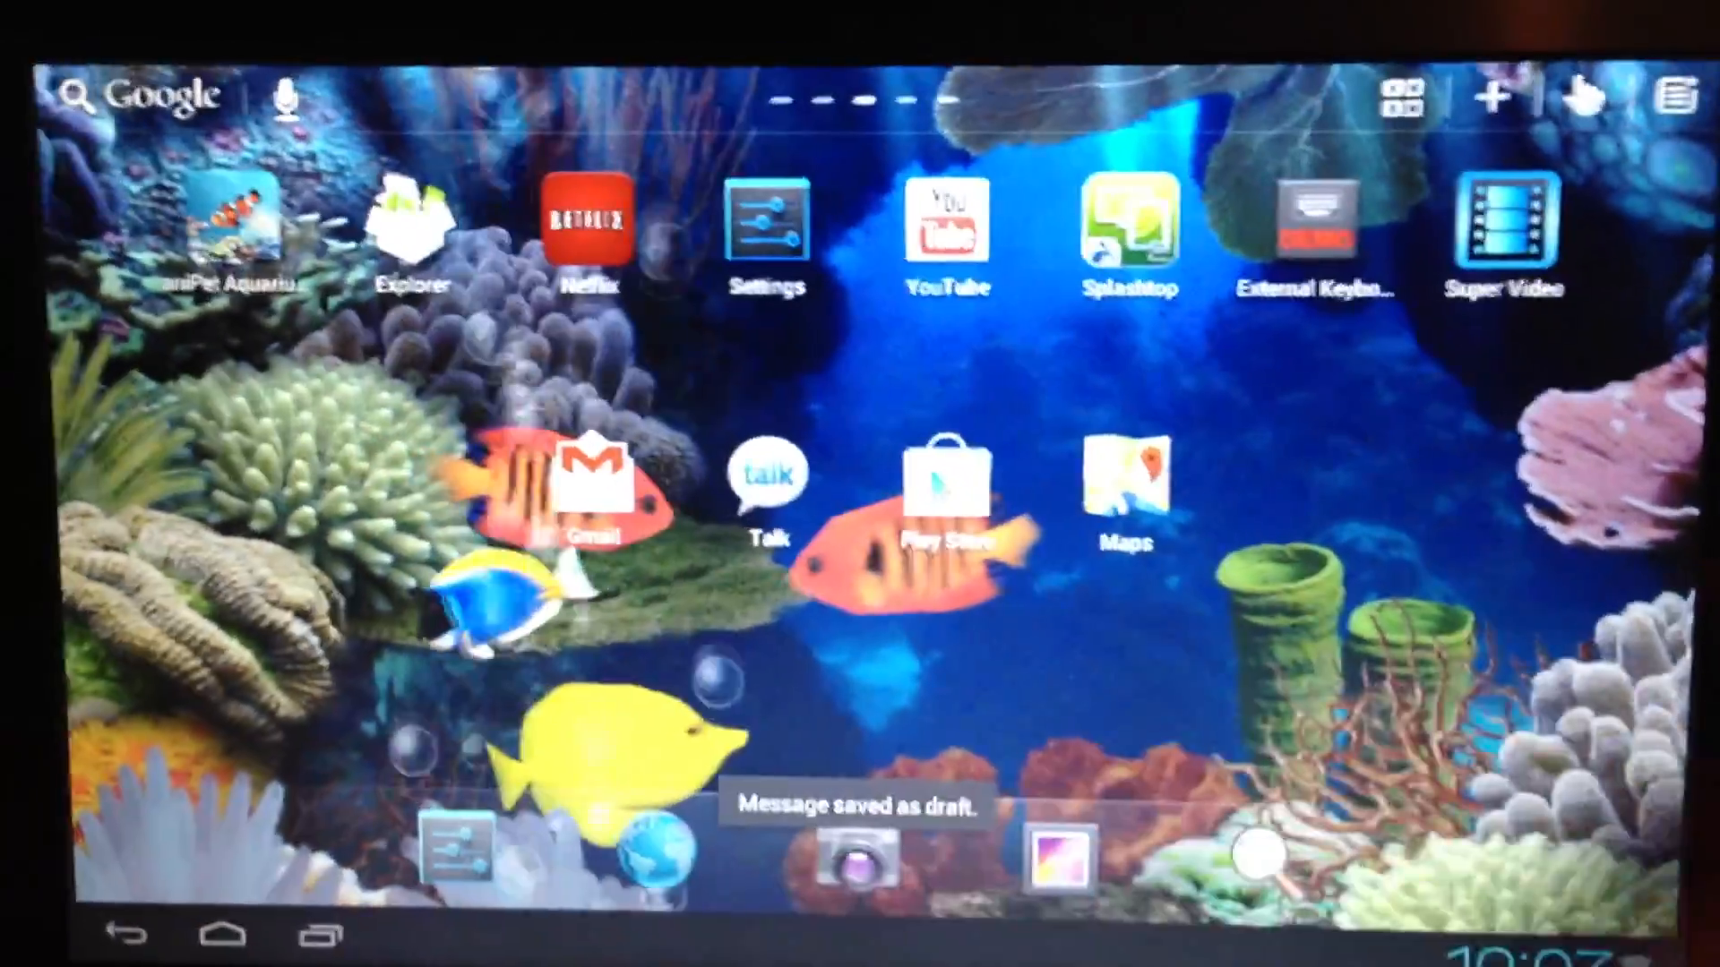